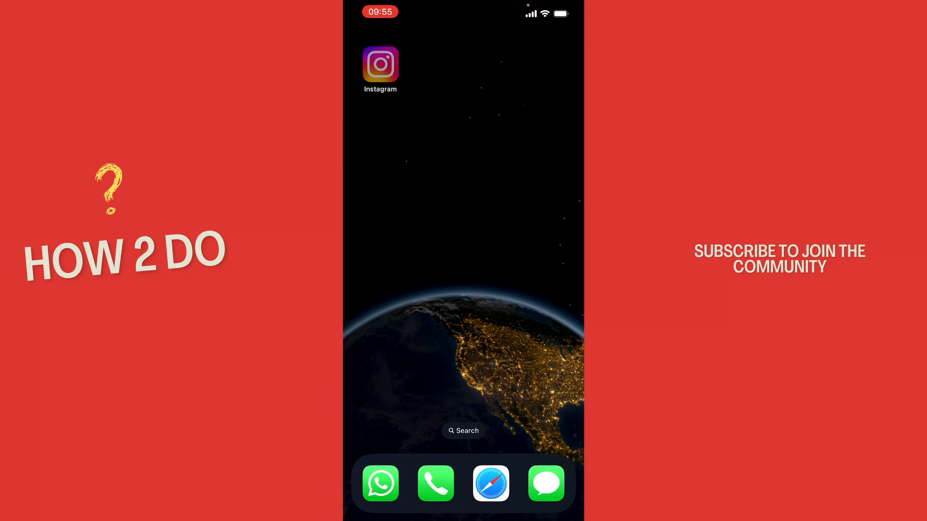
Step: Launch Instagram from the iOS home screen to reach the basketball reel
left_click(380, 66)
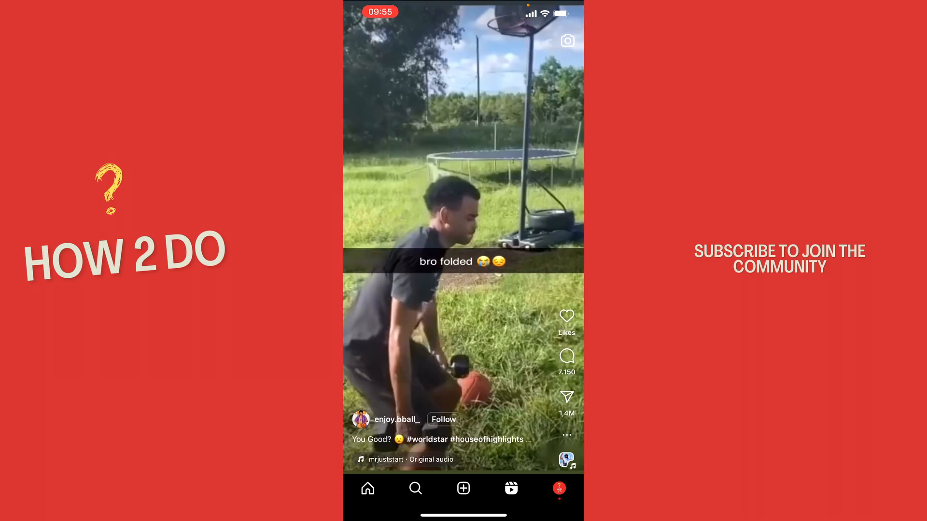
Step: Post a 'Nice' comment on the basketball reel, then go to your profile
left_click(566, 356)
type("Nice")
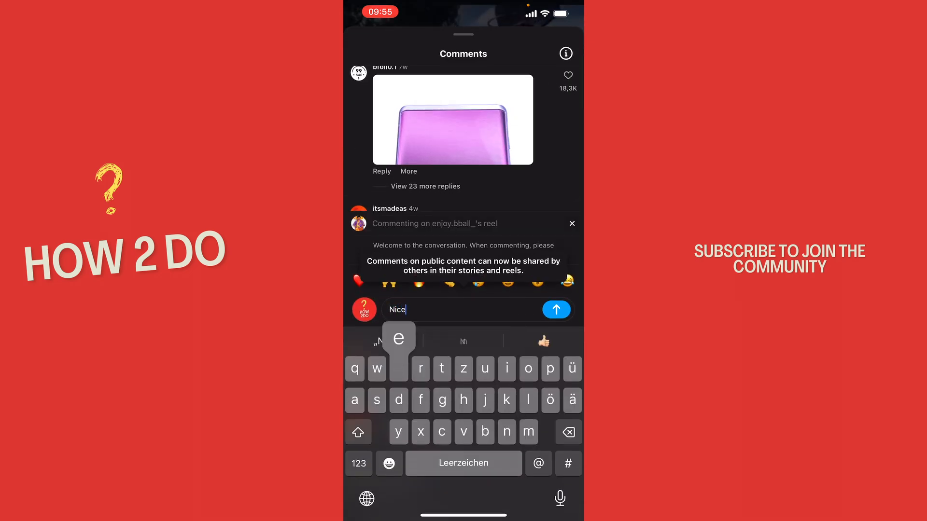
left_click(555, 309)
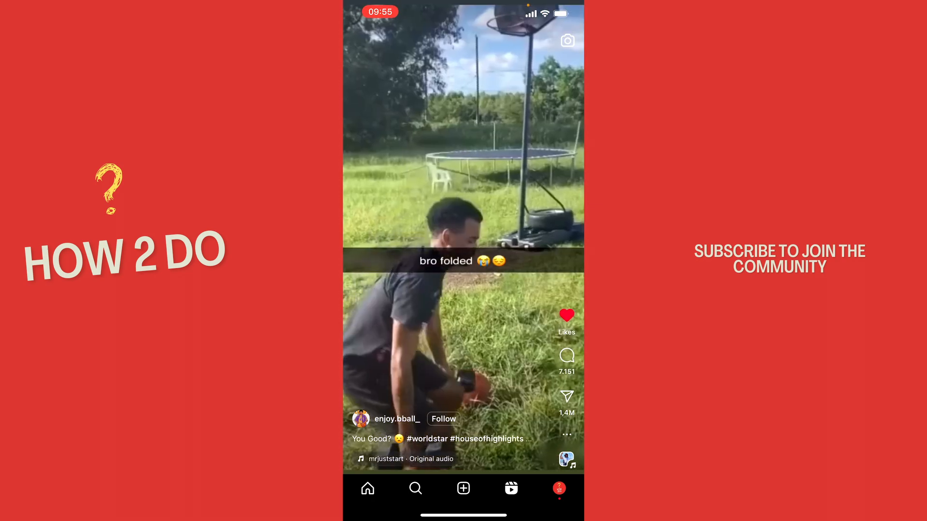
left_click(558, 488)
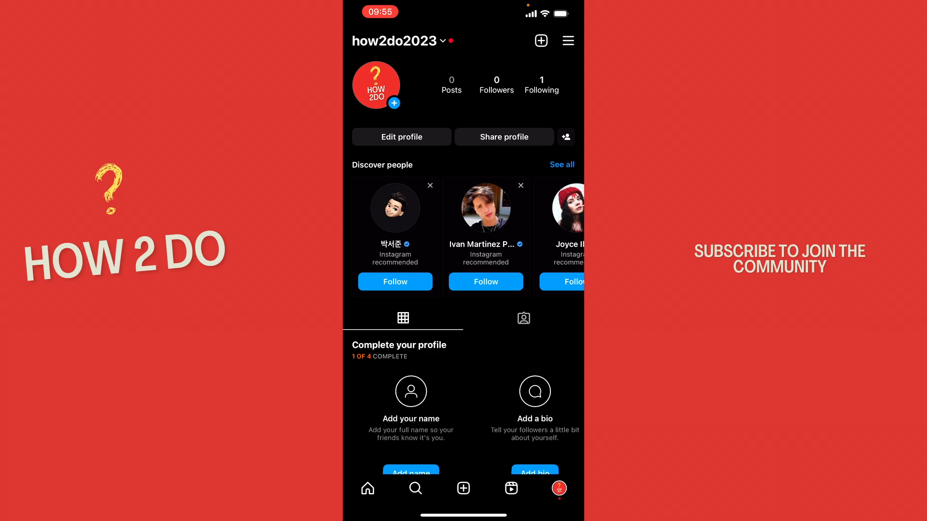
Step: Open the account menu's Your activity section and view the Likes list
left_click(567, 40)
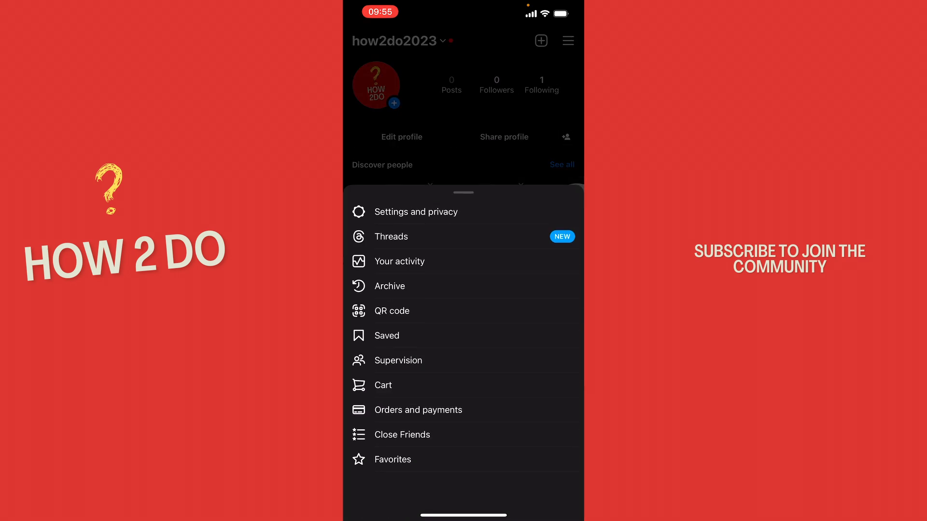
left_click(401, 261)
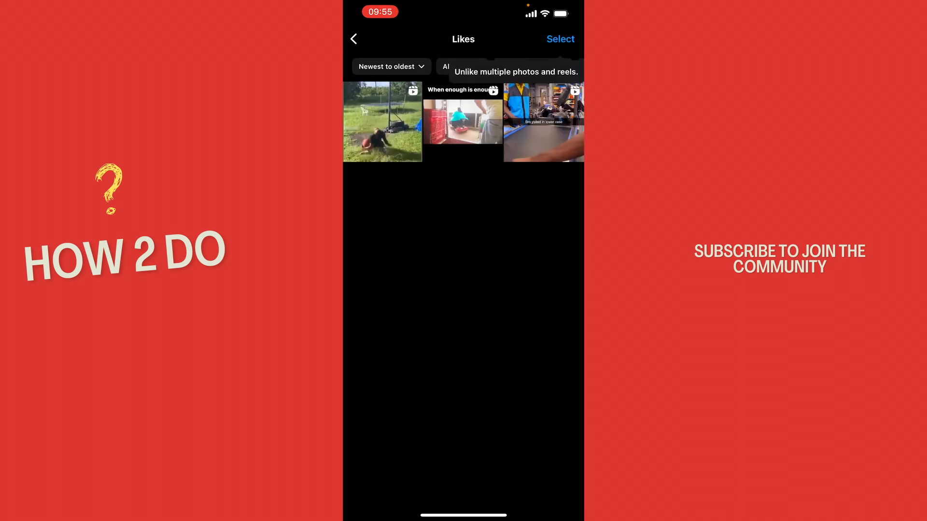
Step: Go back to Your activity and open the Comments list showing the 'Nice' comment
left_click(542, 123)
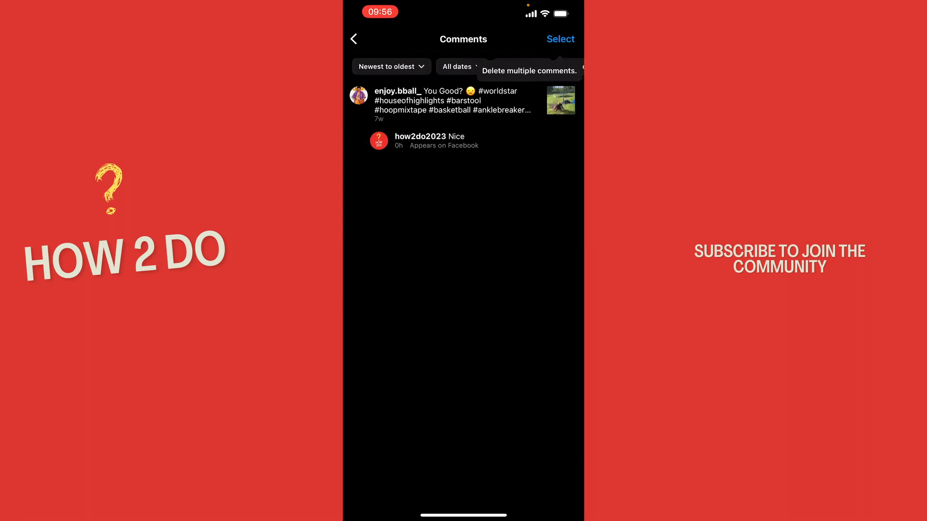
Step: Return from Comments to the Your activity overview of interaction categories
left_click(354, 39)
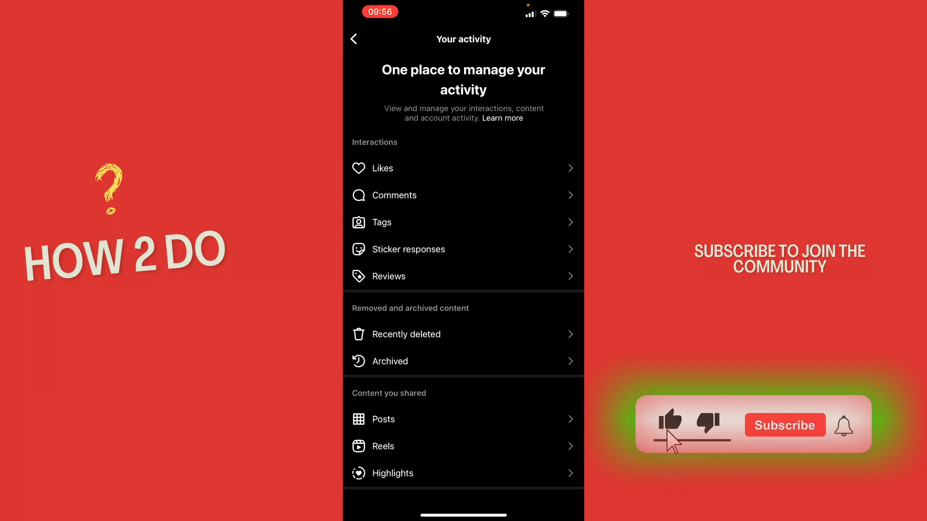
left_click(784, 424)
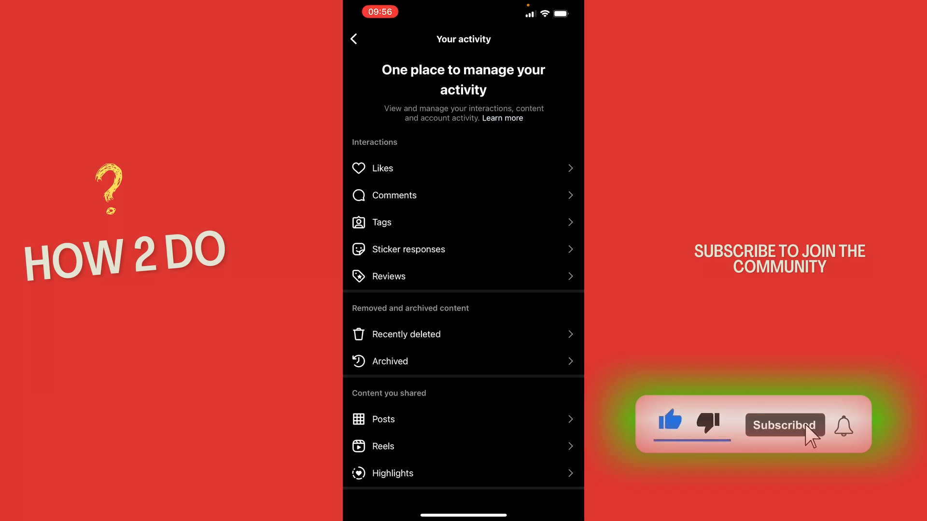